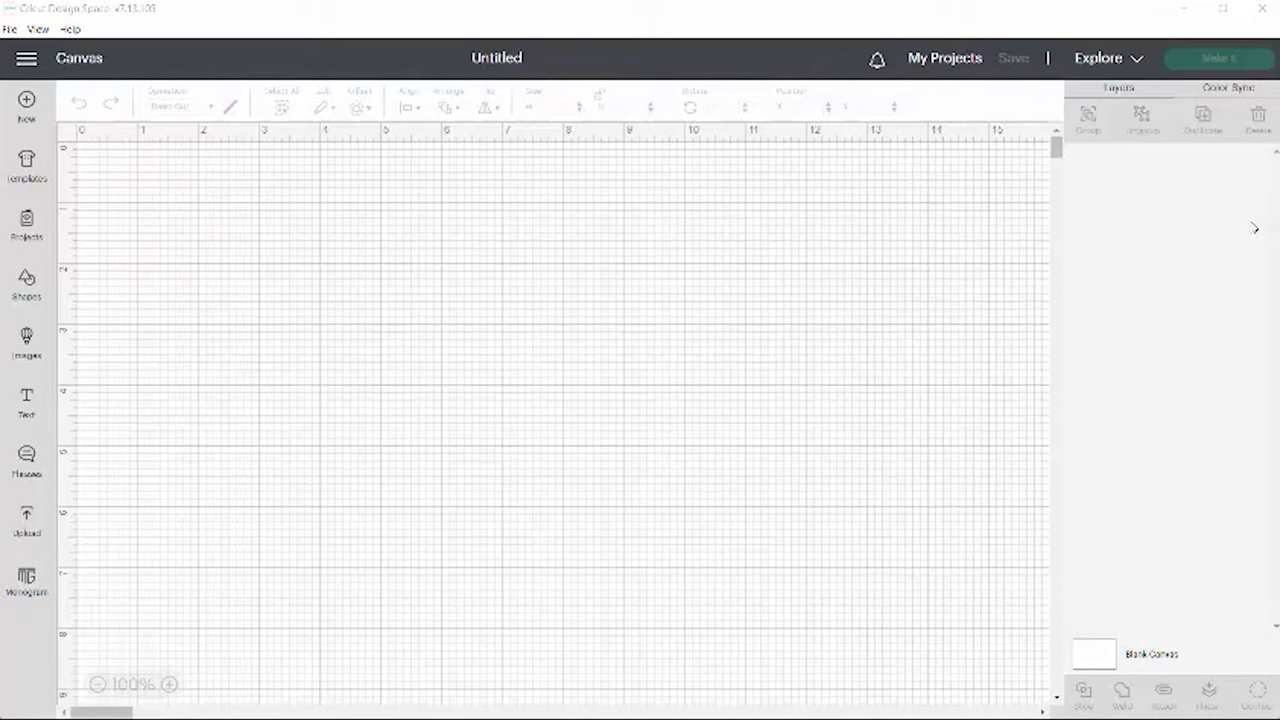
pyautogui.moveTo(646, 314)
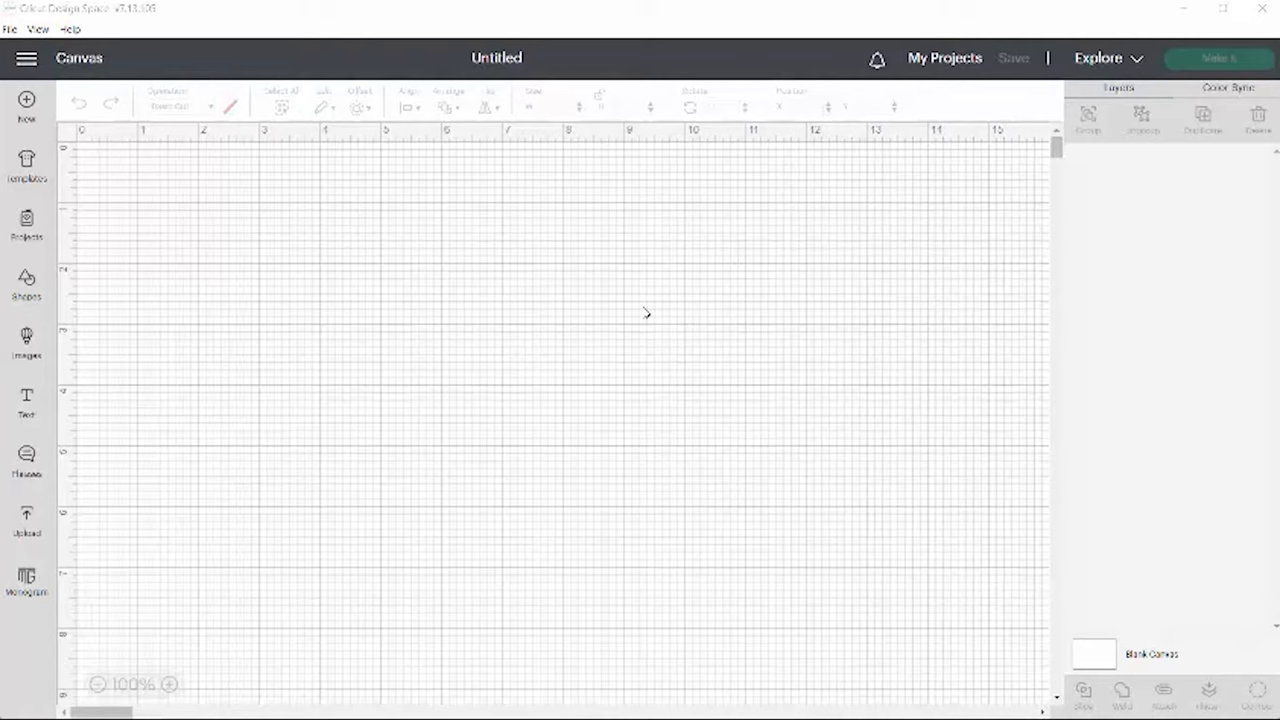
pyautogui.moveTo(328, 368)
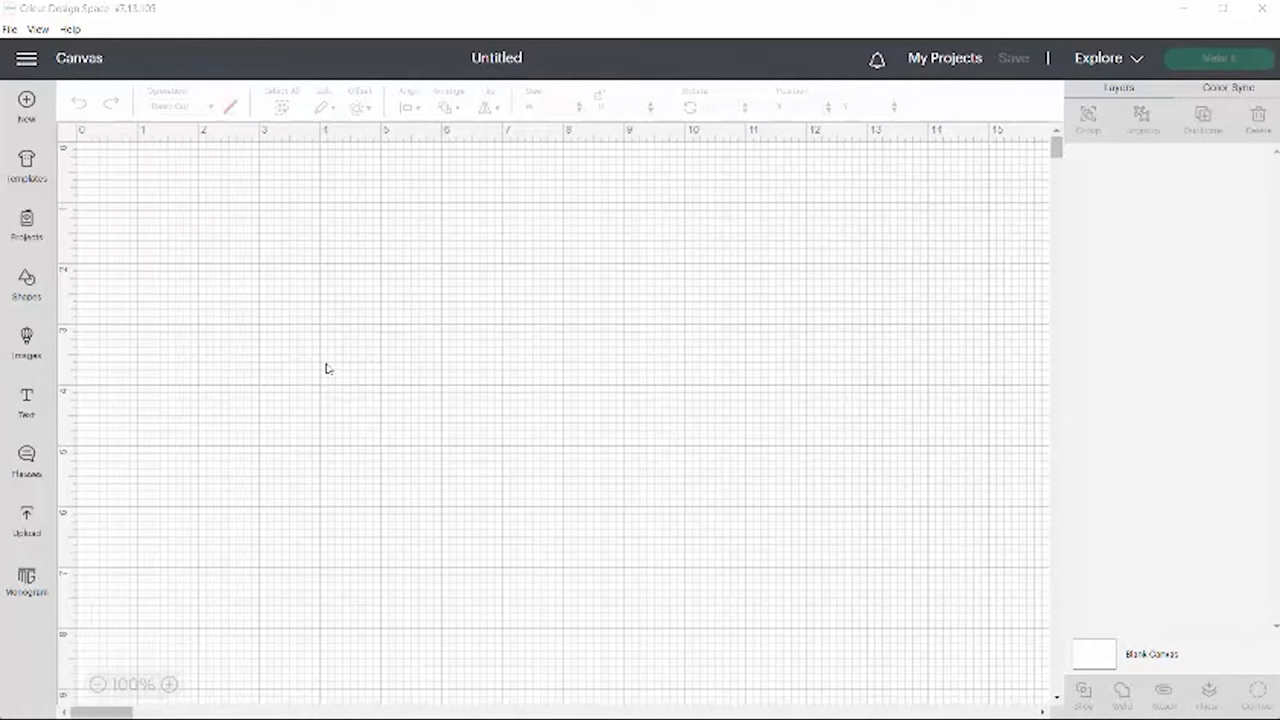
pyautogui.moveTo(182, 312)
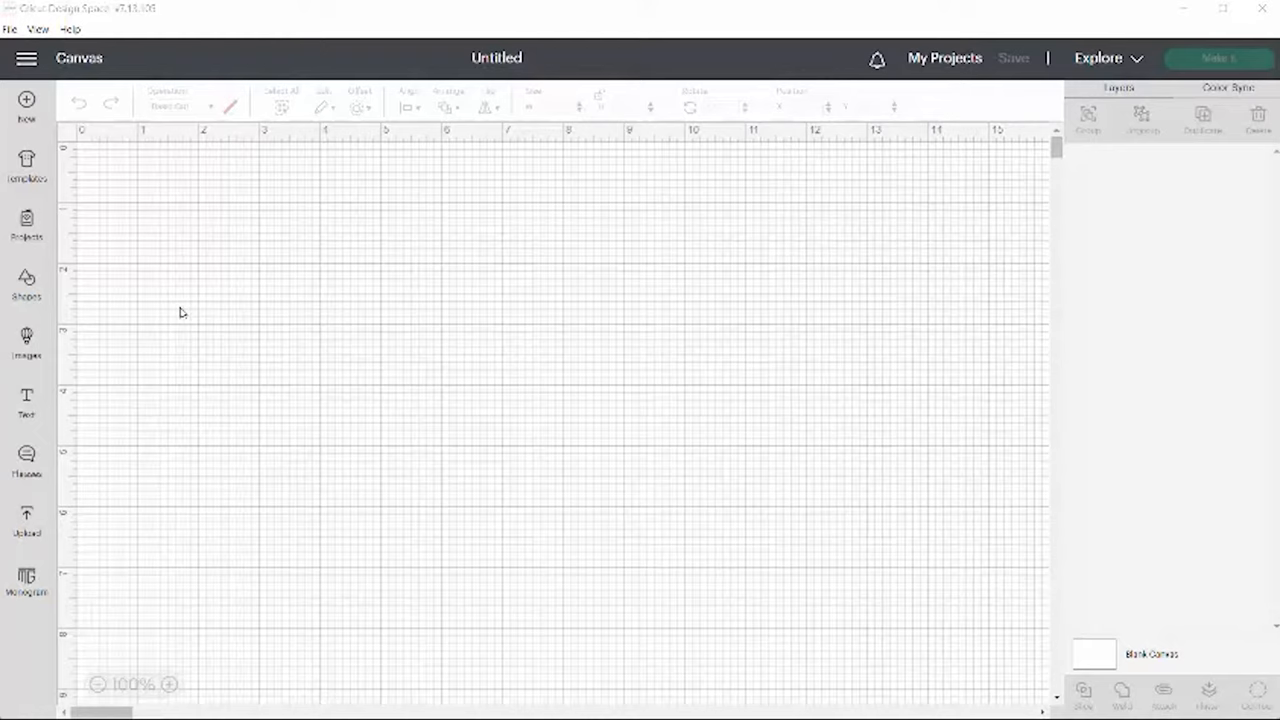
# Choose the black pumpkin drawing from Recent Uploads
pyautogui.click(26, 516)
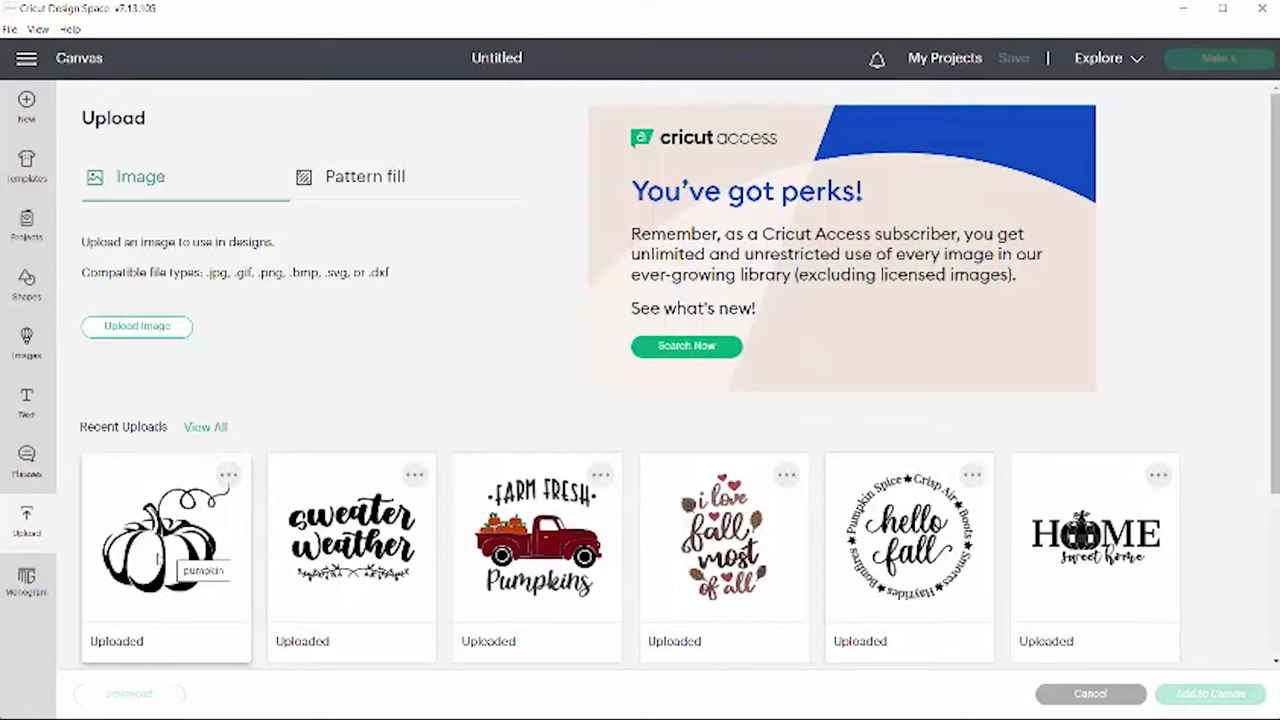
pyautogui.click(164, 556)
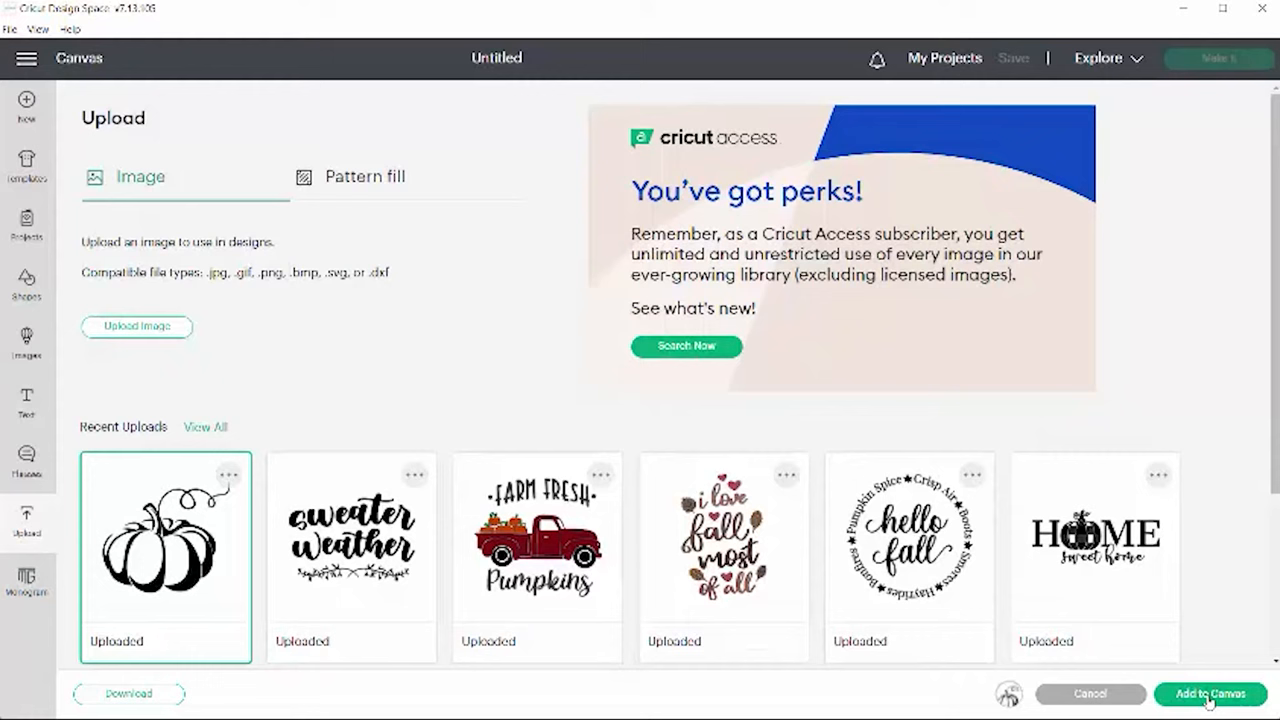
# Add the pumpkin to the canvas and enlarge it to about 6.9 in wide
pyautogui.click(1208, 692)
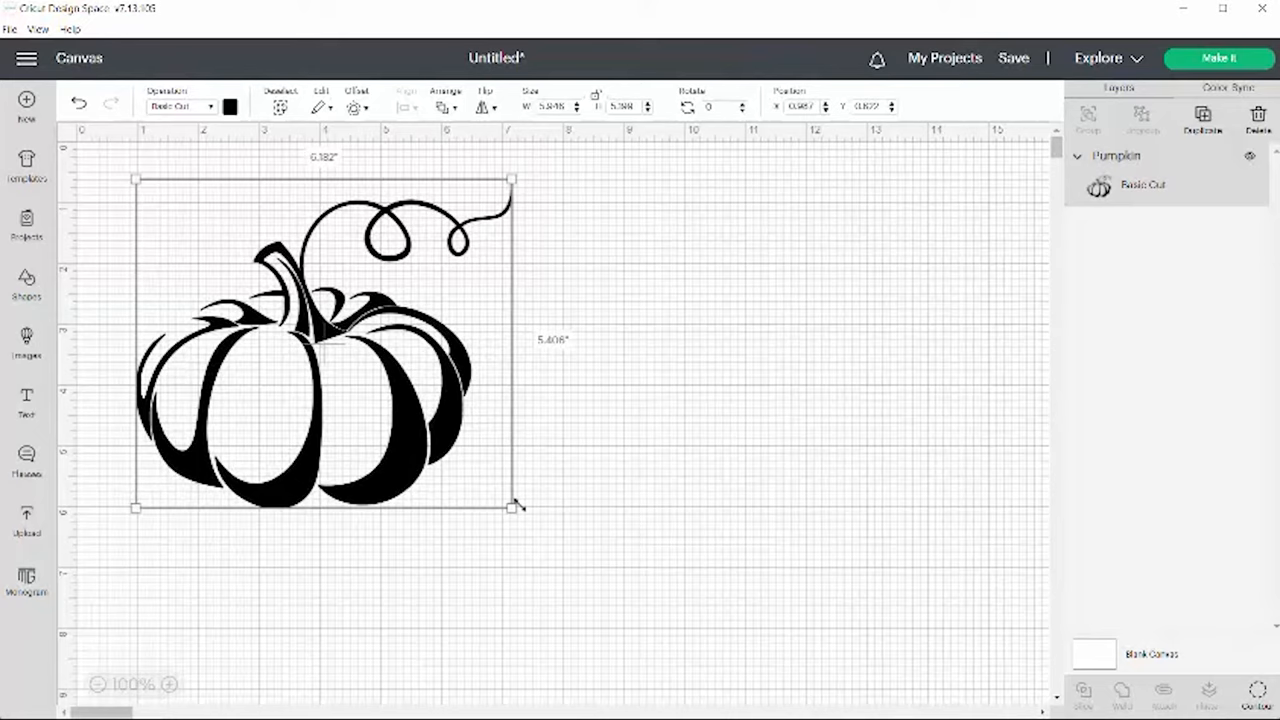
pyautogui.moveTo(512, 508); pyautogui.dragTo(558, 548)
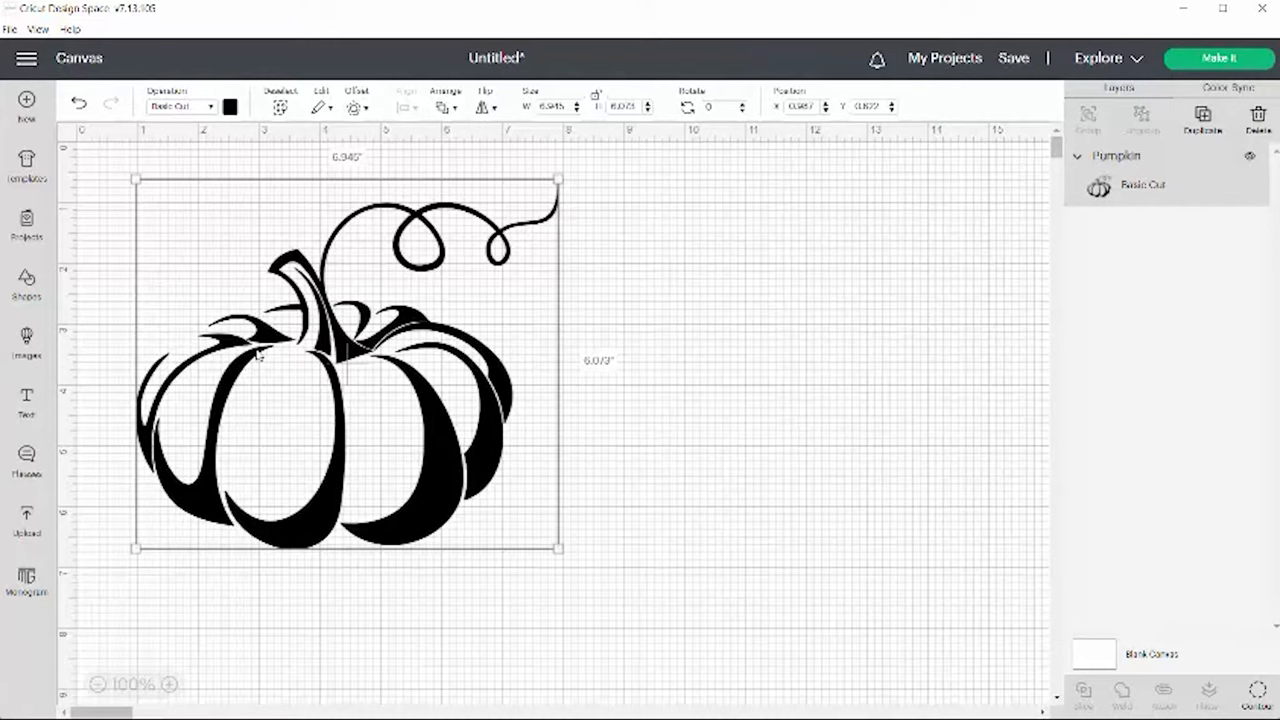
pyautogui.moveTo(352, 176)
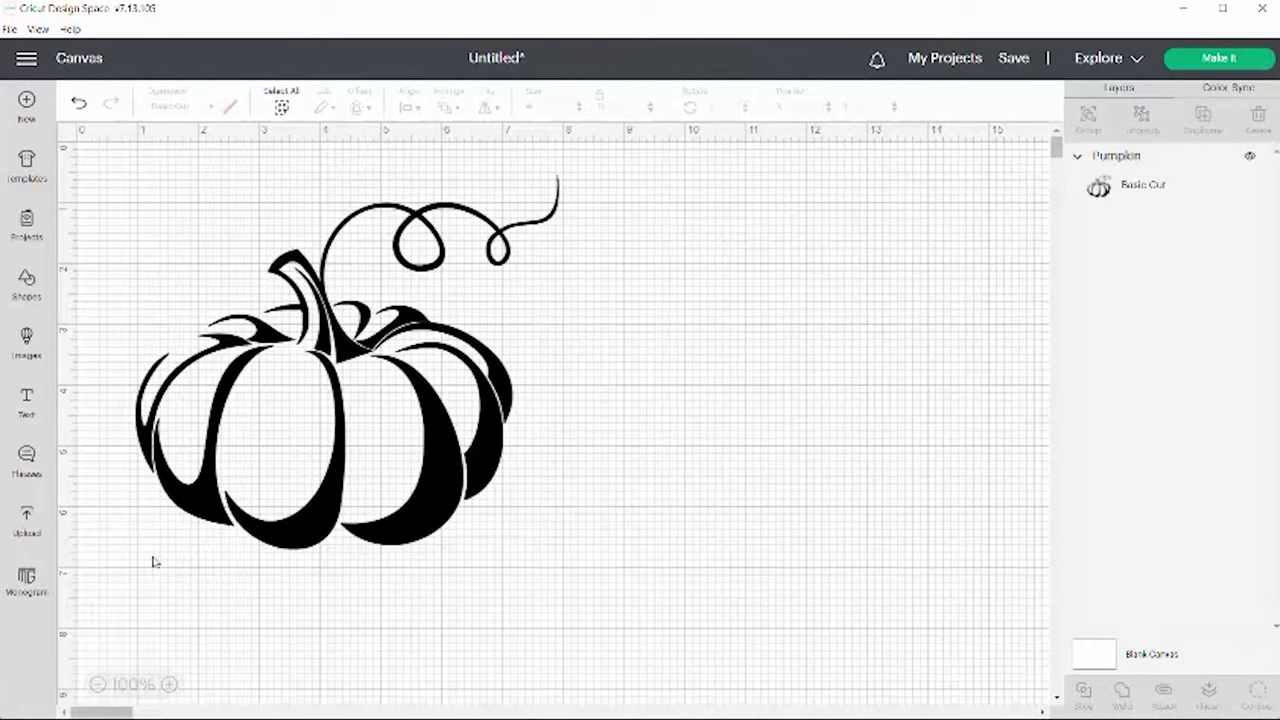
# Insert a square, enlarge it to stencil size and scale the pumpkin to fill most of it
pyautogui.click(320, 400)
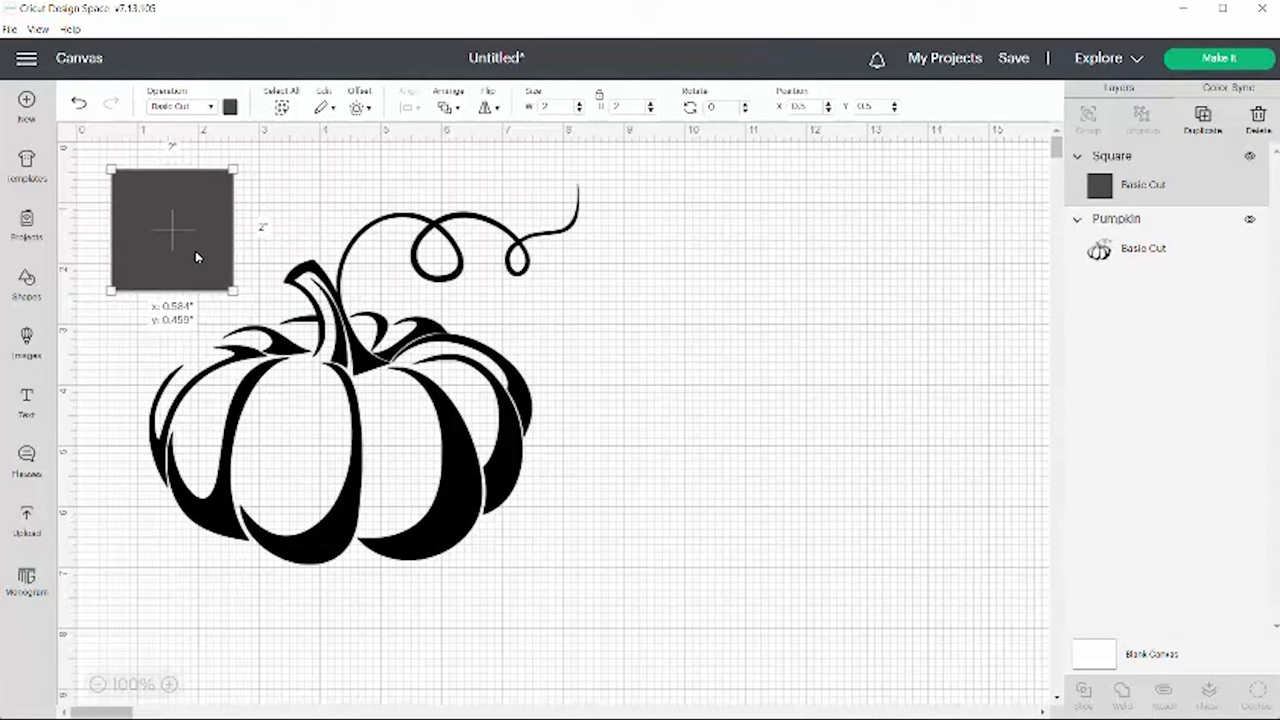
pyautogui.moveTo(240, 290); pyautogui.dragTo(650, 684)
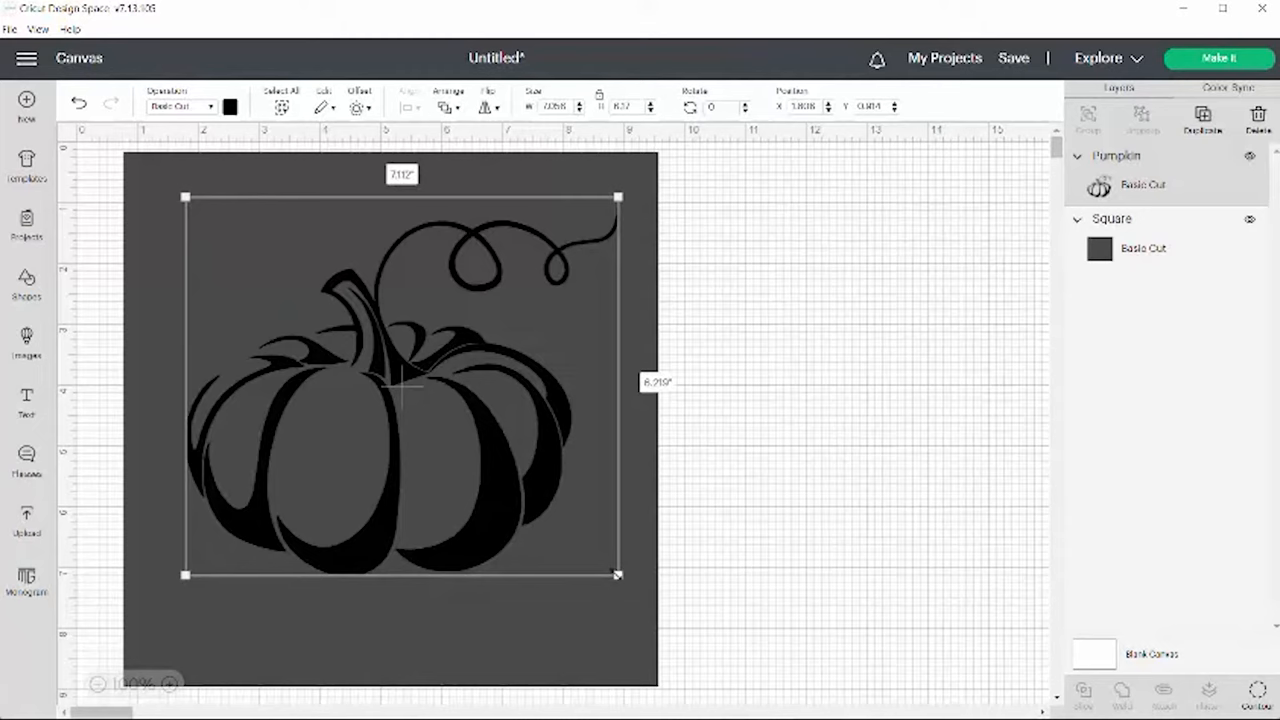
pyautogui.moveTo(616, 576); pyautogui.dragTo(644, 628)
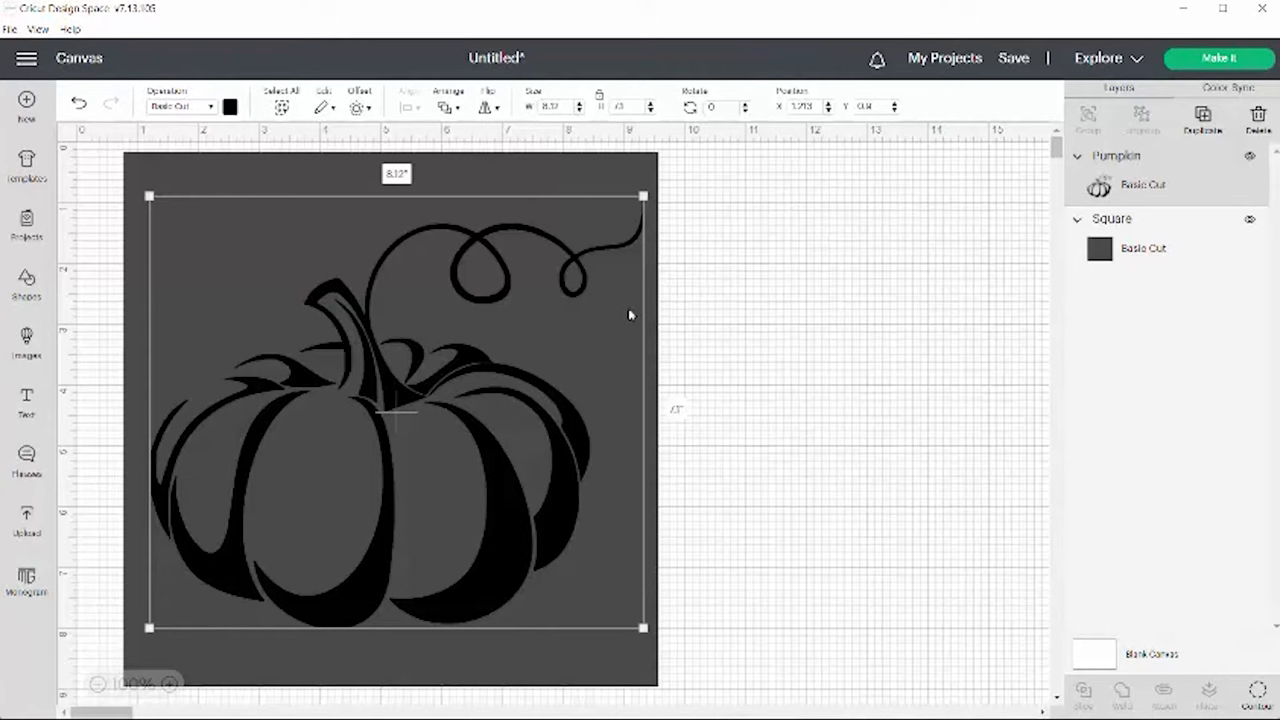
pyautogui.moveTo(344, 556)
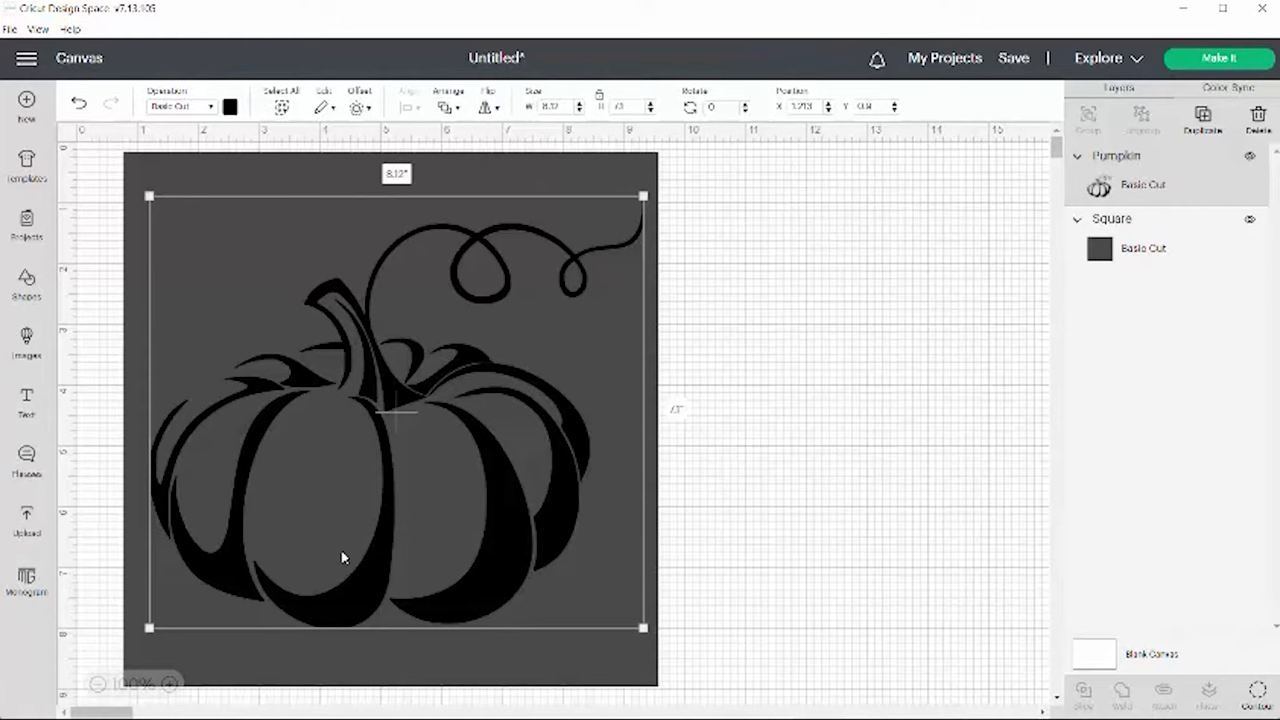
# Recolour the pumpkin white from the Material colors so it stands out on the dark square
pyautogui.click(228, 108)
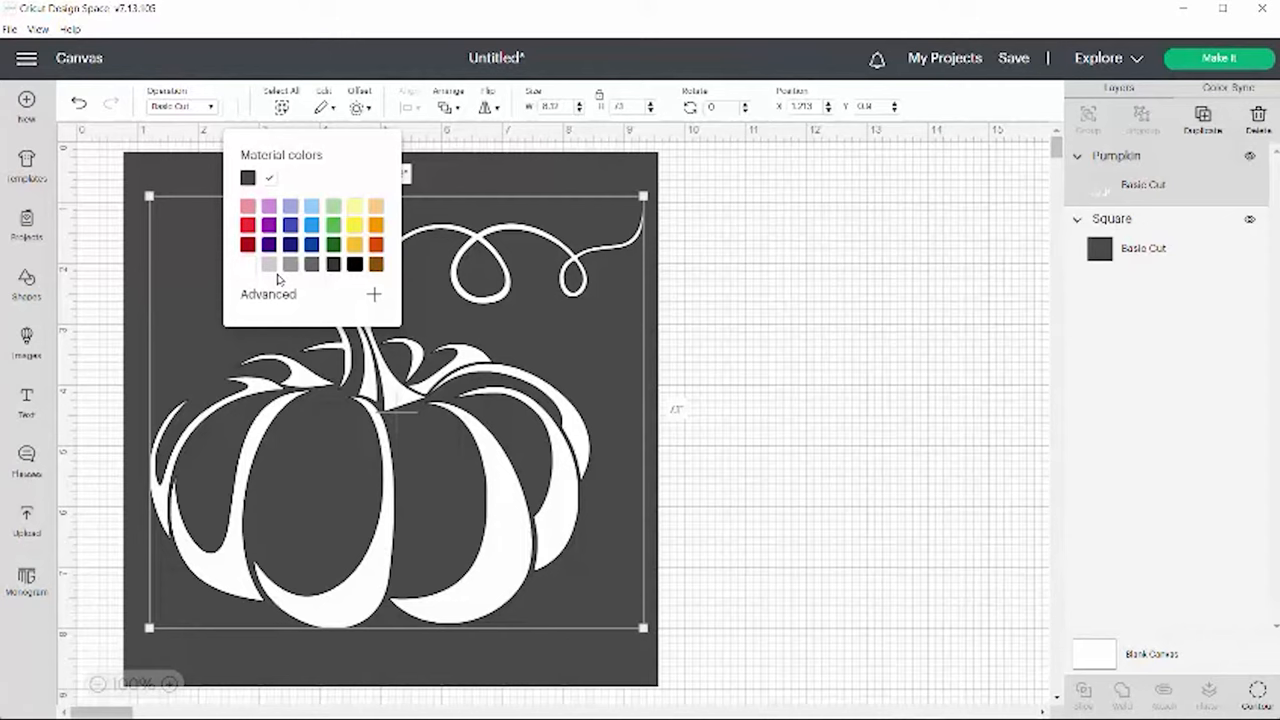
pyautogui.click(720, 360)
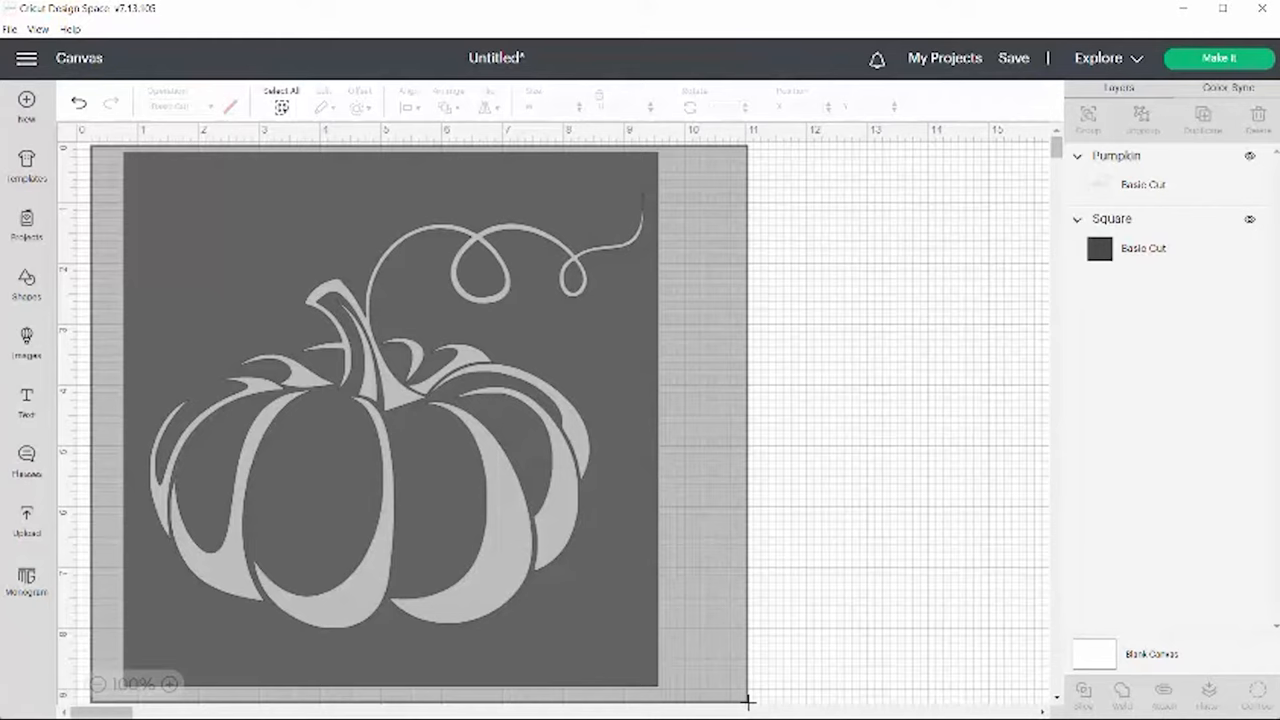
# Slice the pumpkin out of the square and delete the leftover pieces, leaving one stencil layer
pyautogui.click(390, 420)
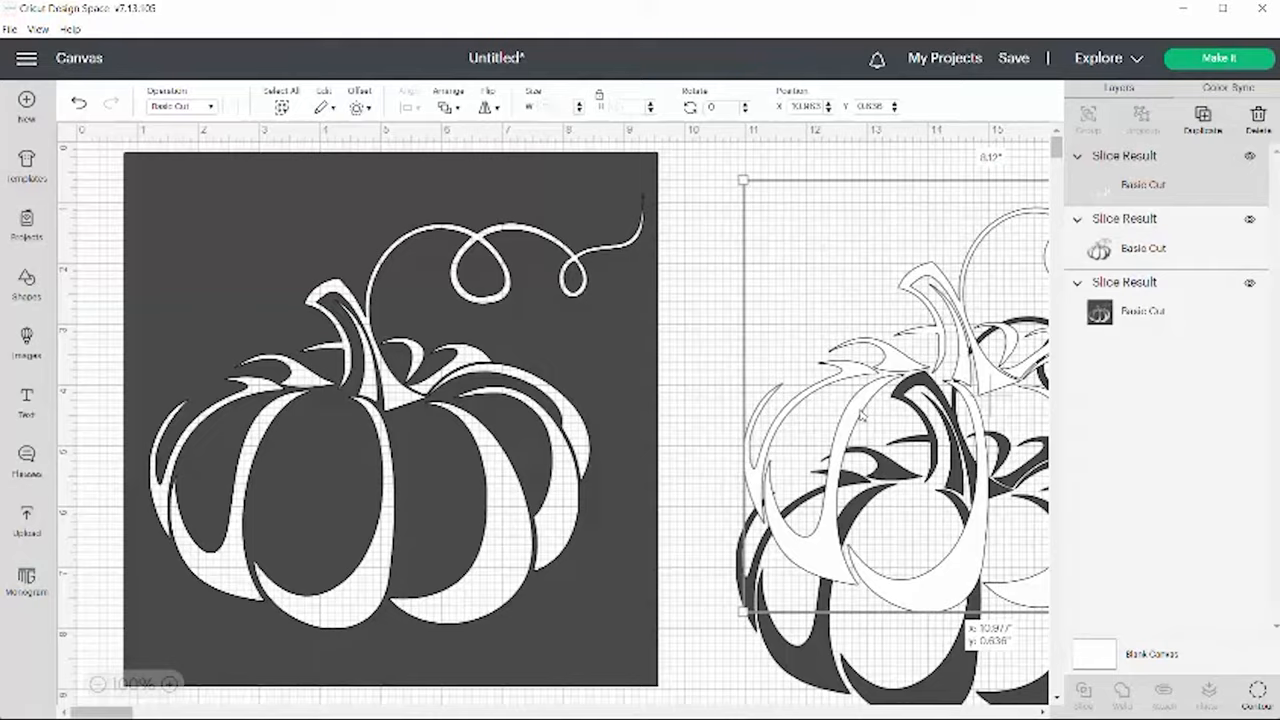
pyautogui.click(1258, 114)
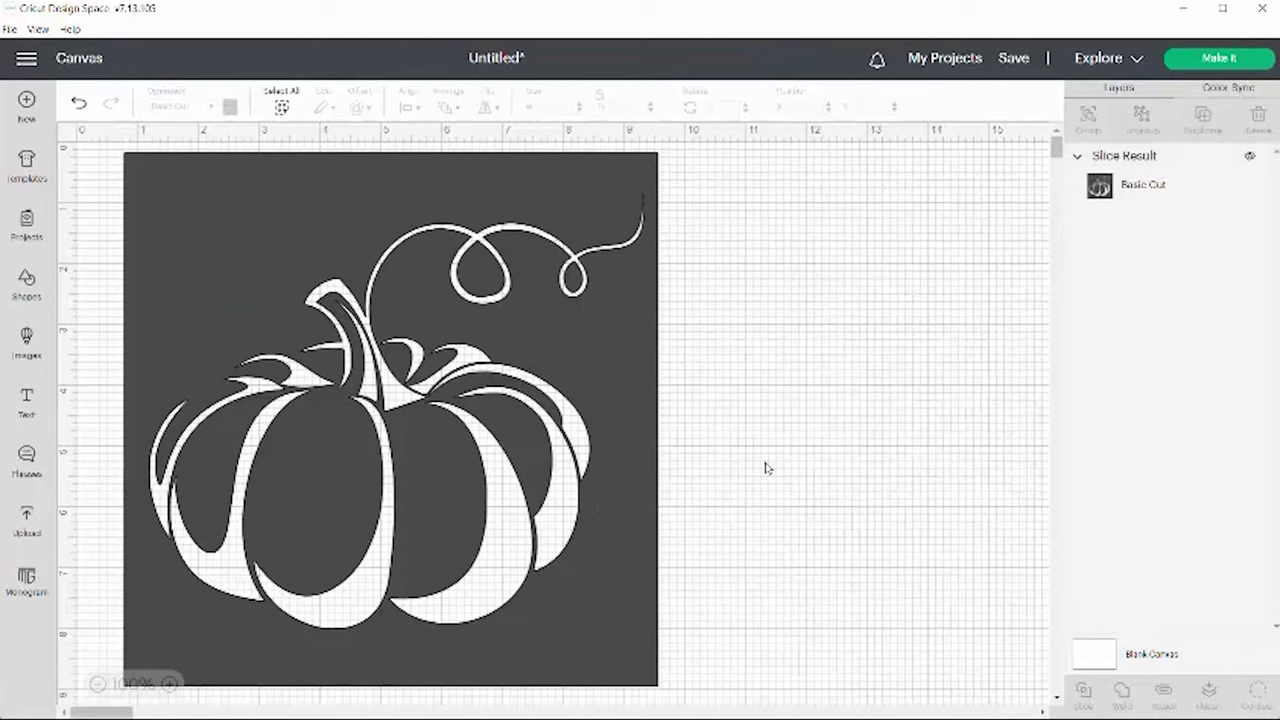
pyautogui.moveTo(782, 328)
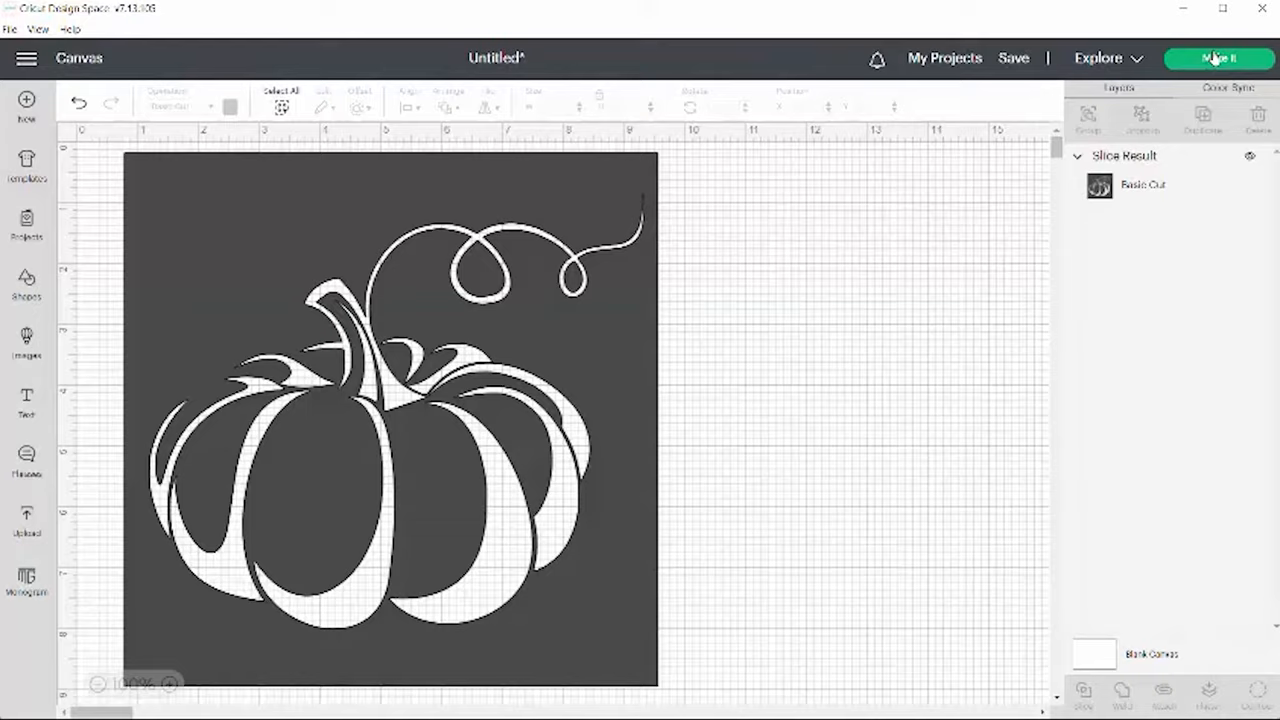
# Send the stencil to Make It and review the Material Size options for the 12 in x 12 in mat
pyautogui.click(1218, 56)
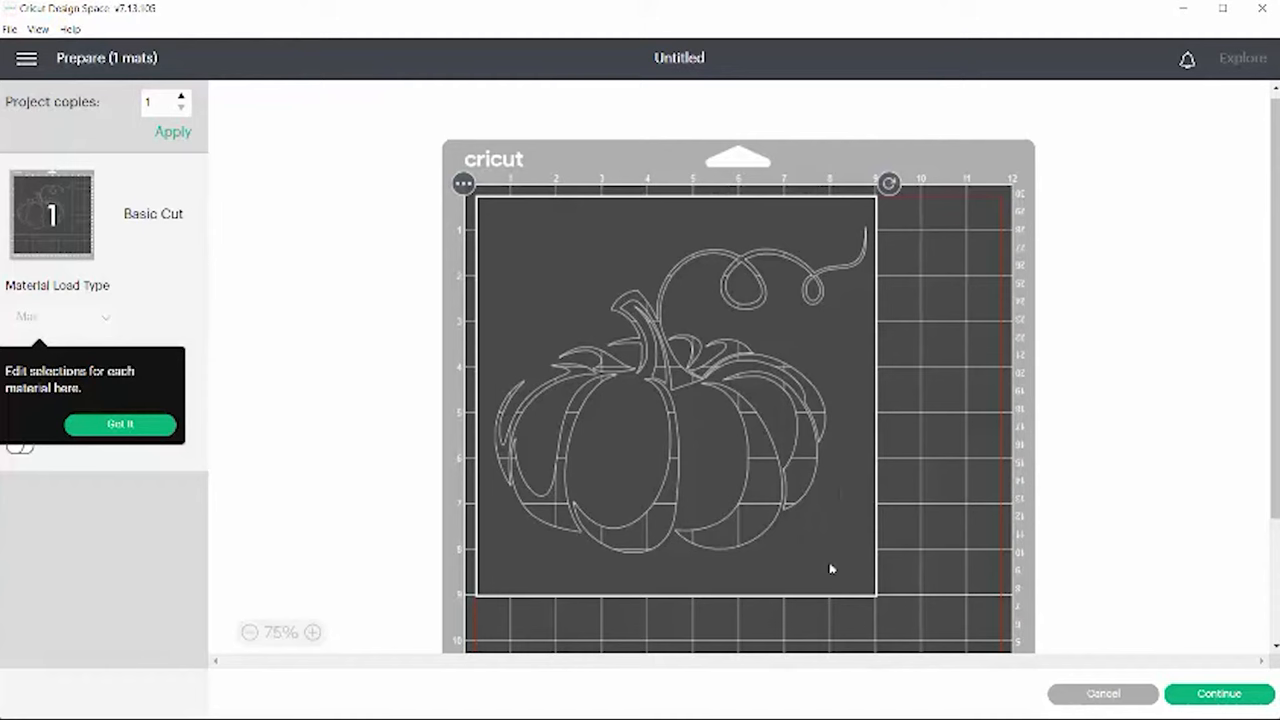
pyautogui.click(120, 424)
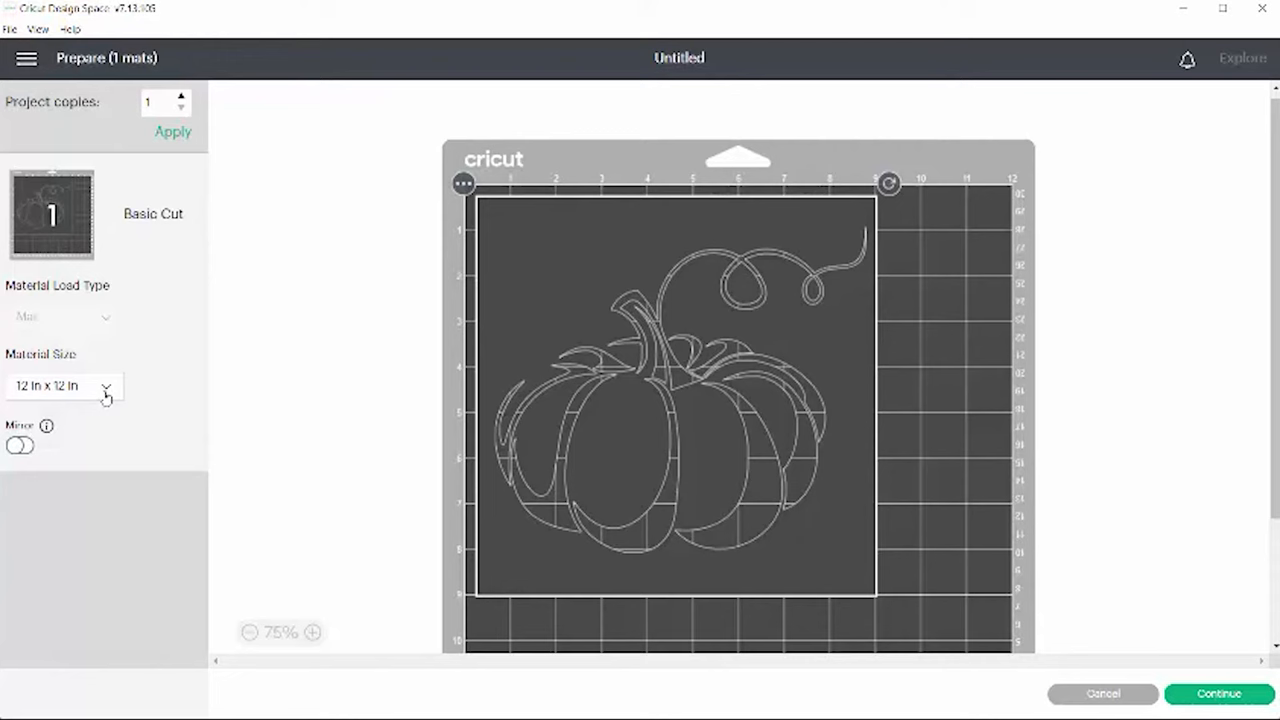
pyautogui.click(64, 386)
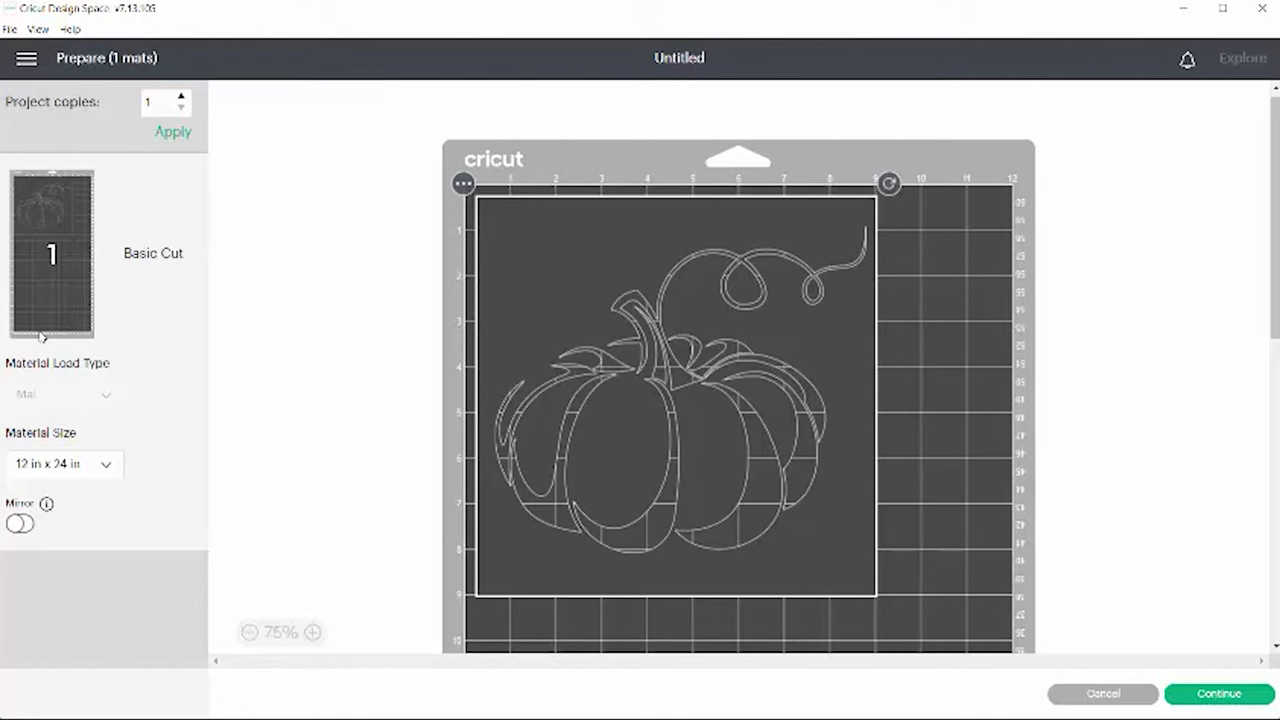
pyautogui.click(64, 464)
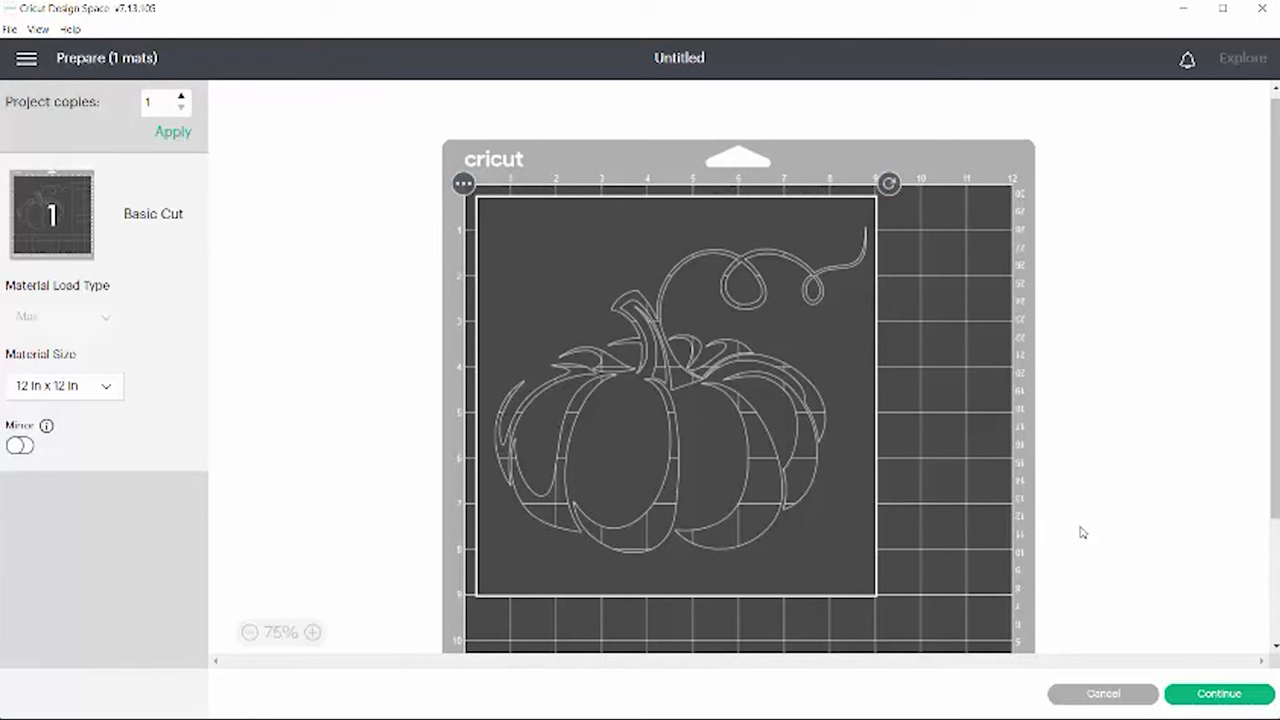
# Cancel back to the canvas and save the project as 'pumpkin stencil'
pyautogui.click(1100, 692)
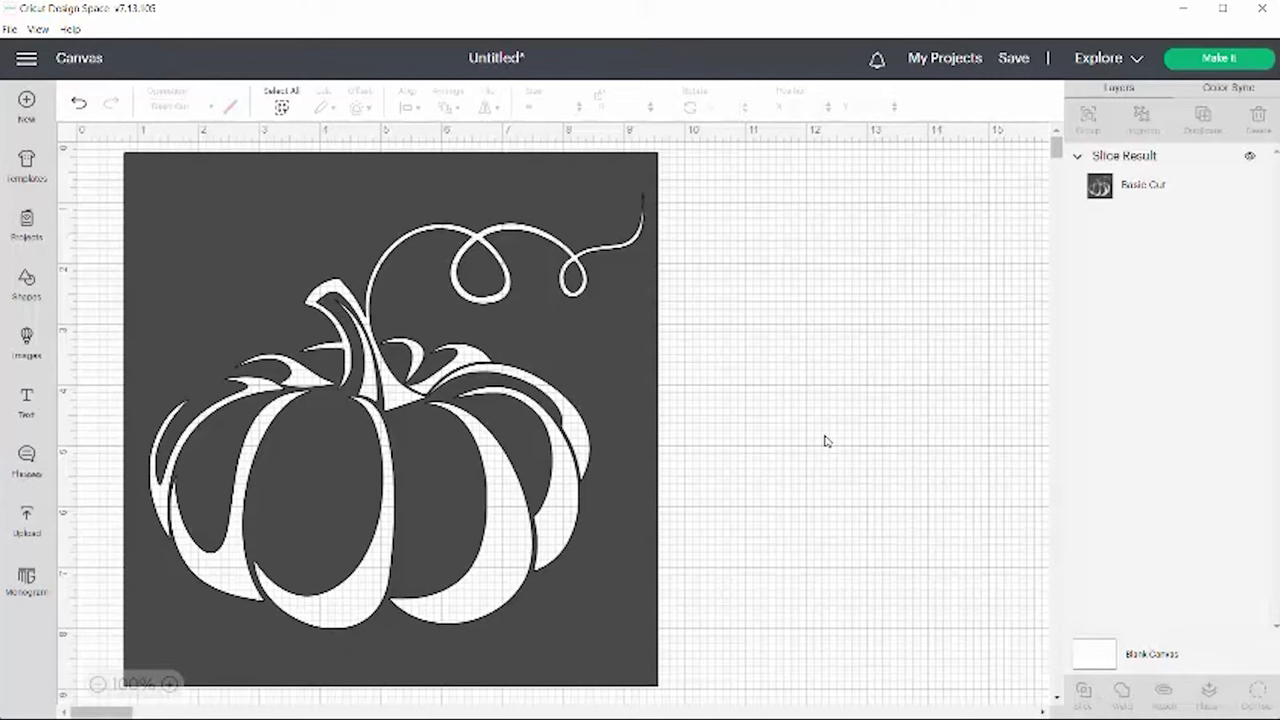
pyautogui.moveTo(798, 238)
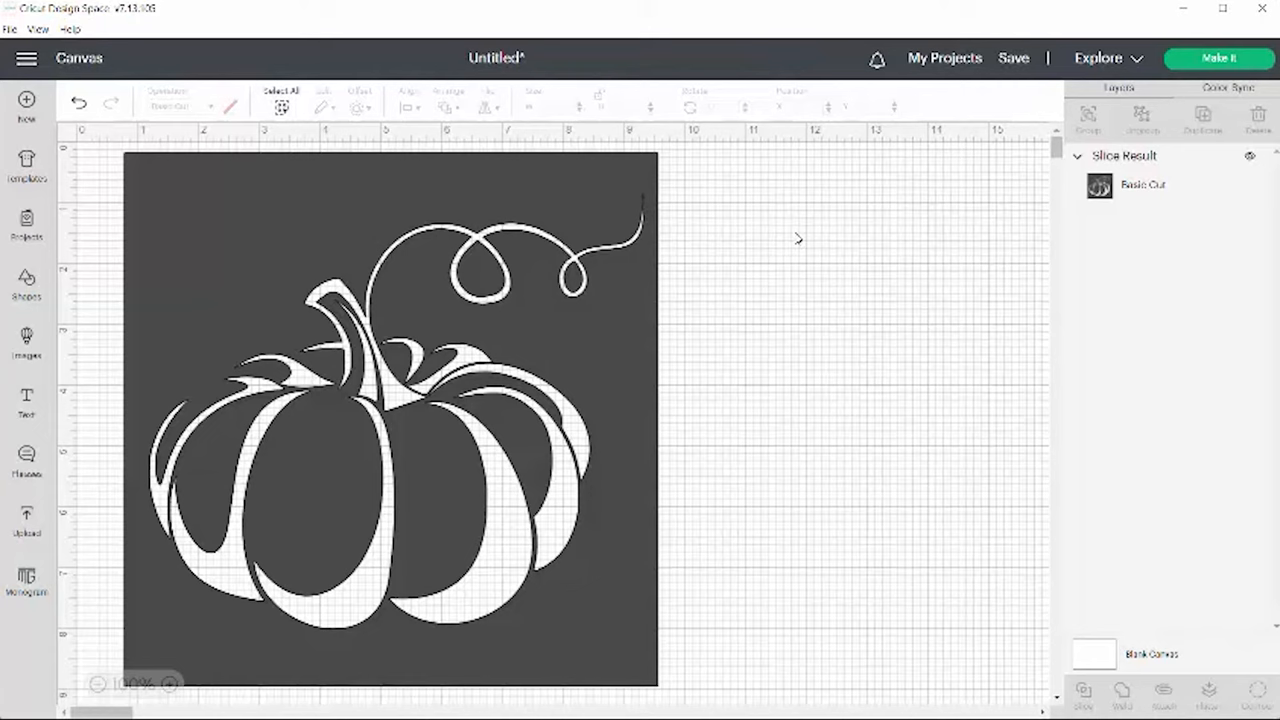
pyautogui.click(1012, 56)
pyautogui.write('pumpkin sten')
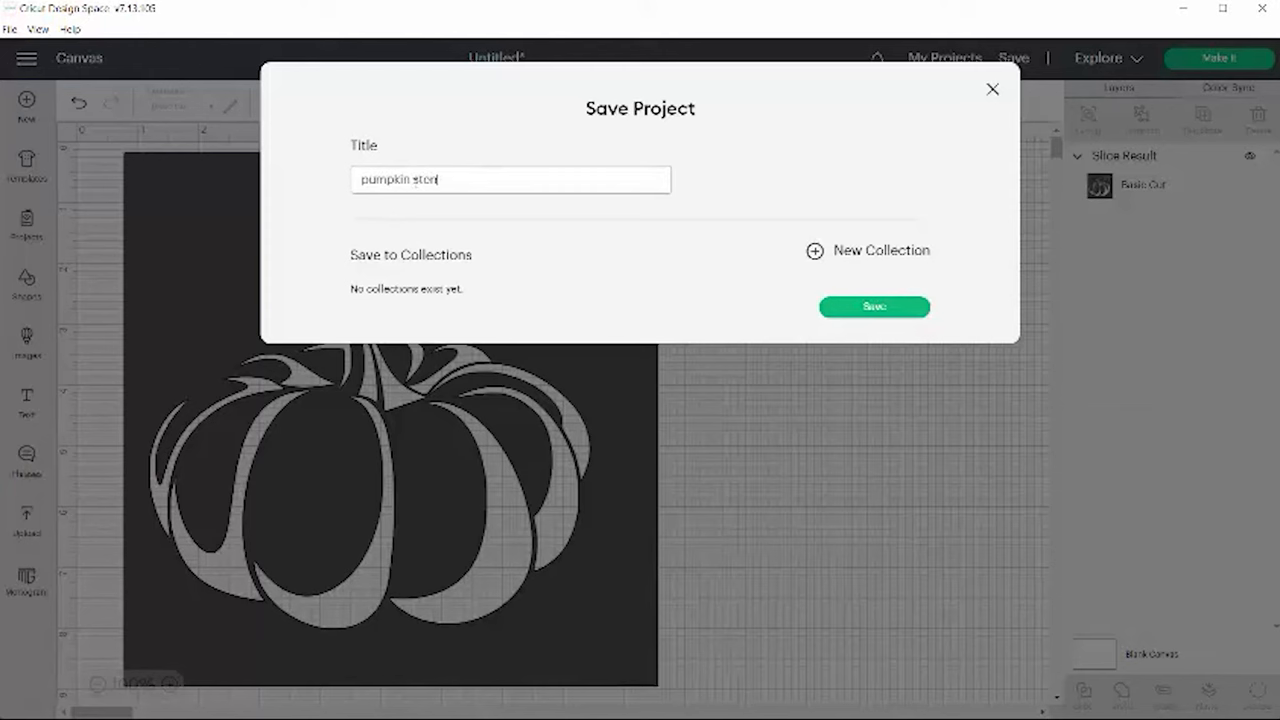
pyautogui.click(872, 306)
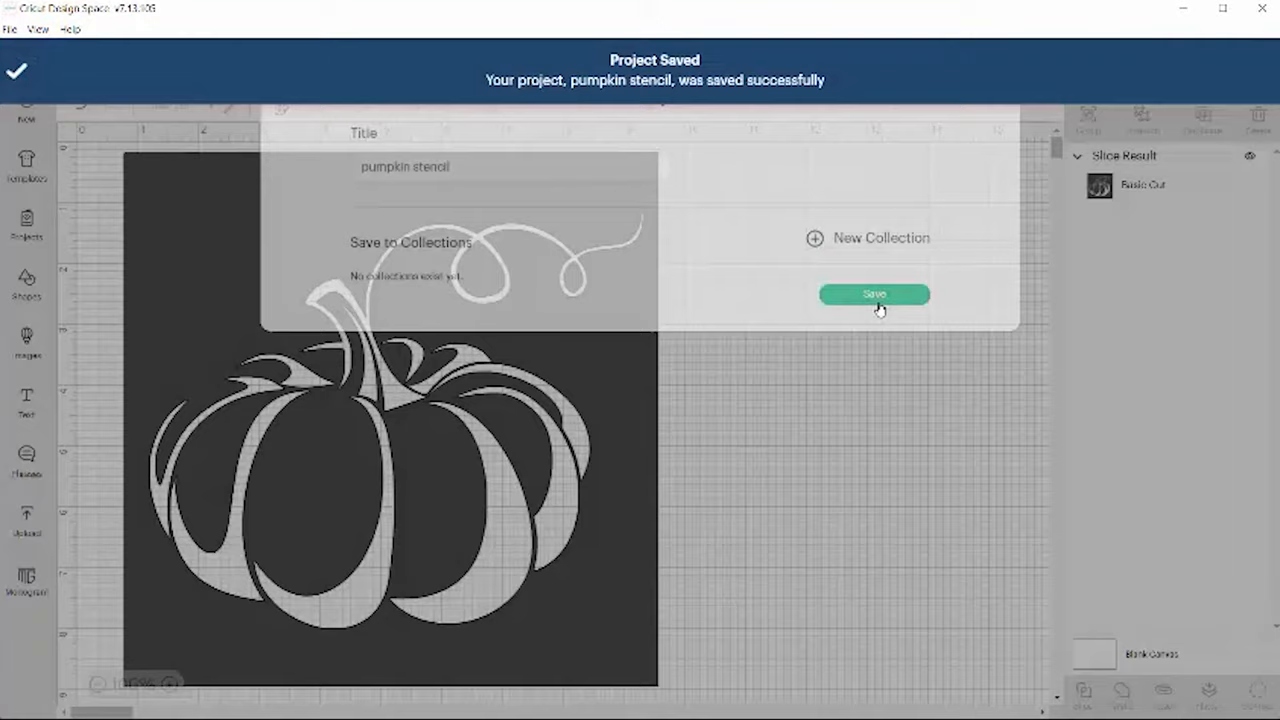
# View My Projects, where 'pumpkin stencil' is listed first of the 27 saved projects
pyautogui.click(874, 294)
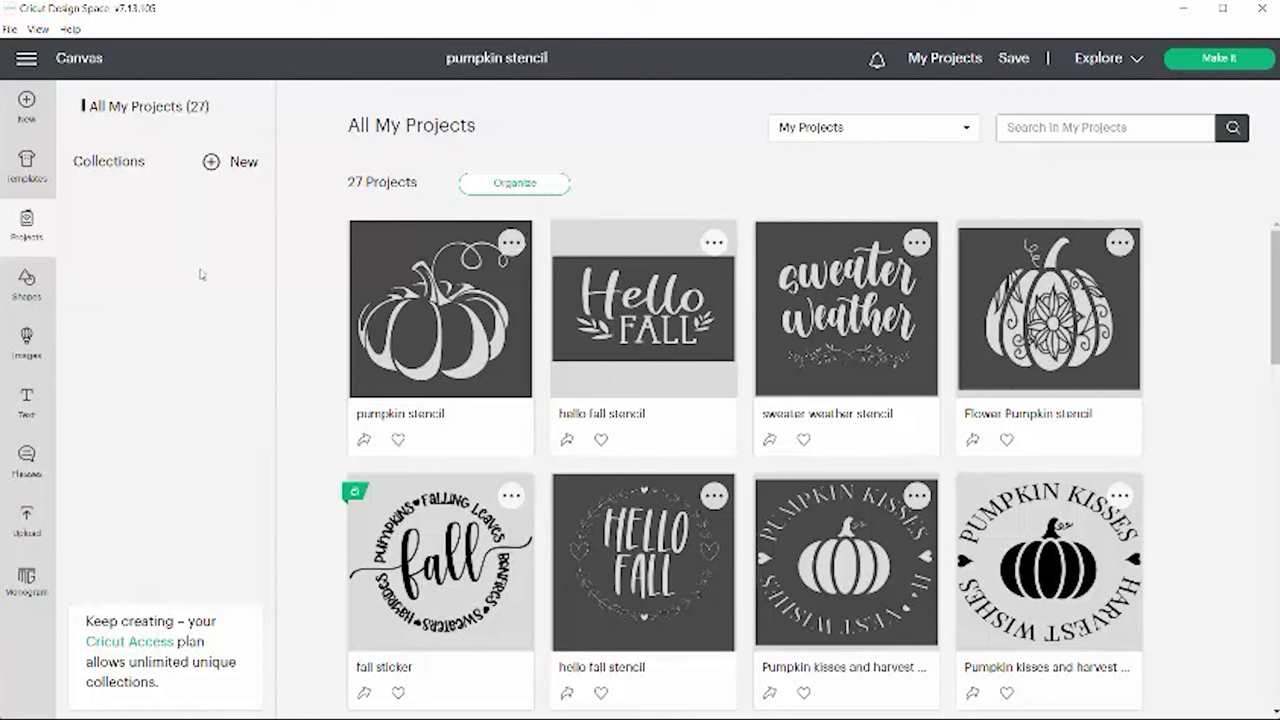
pyautogui.moveTo(252, 358)
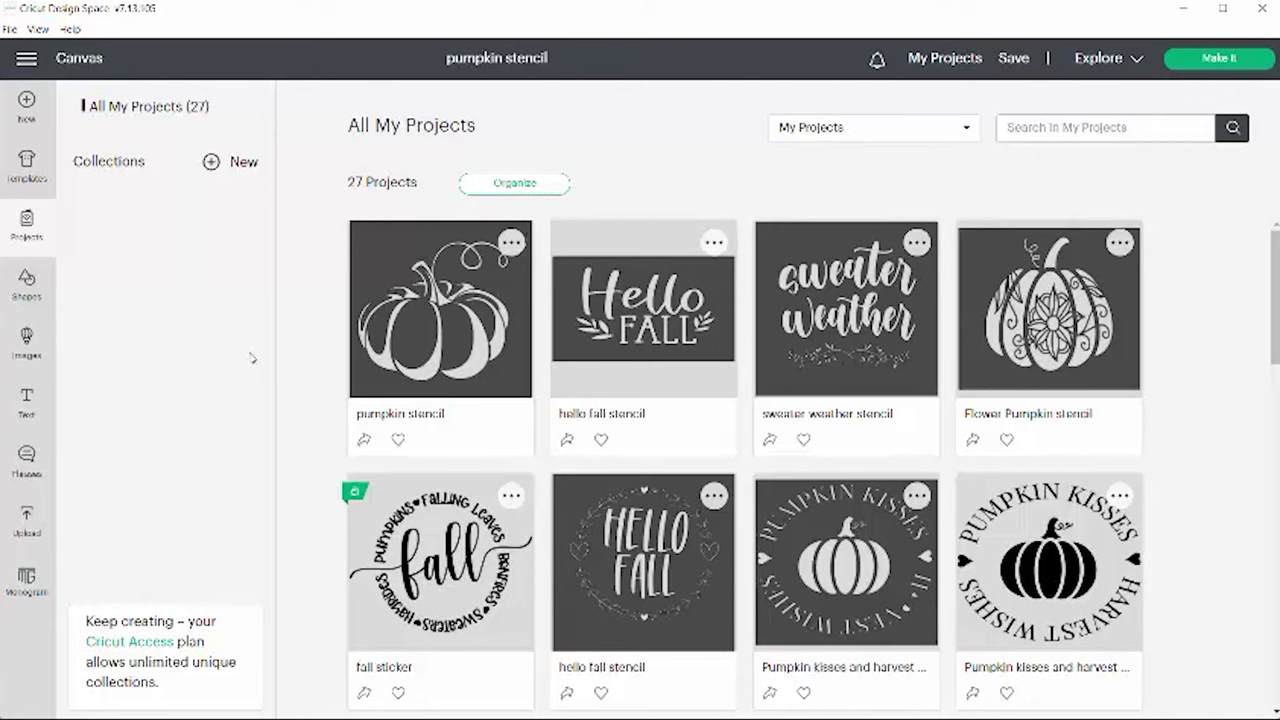